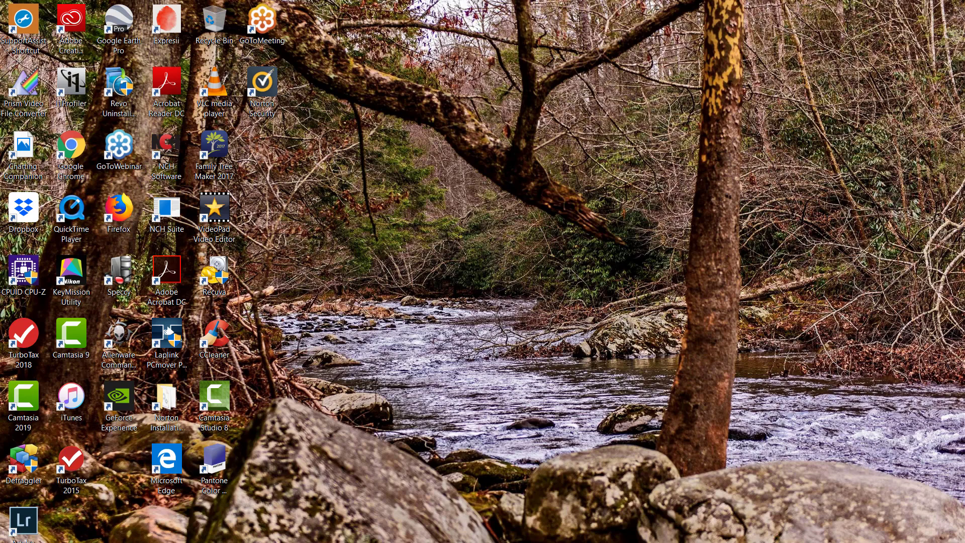
- Launch Corel Painter 2020 with Shift held so the restore factory-defaults prompt appears
{"action": "left_click", "coordinate": [7, 539]}
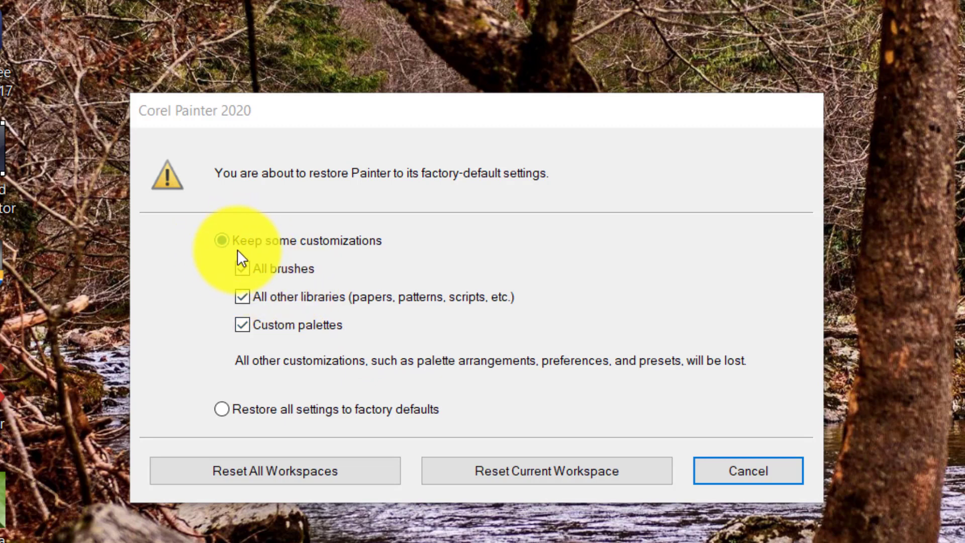
- Choose 'Restore all settings to factory defaults' and reset all workspaces so Painter restarts clean
{"action": "left_click", "coordinate": [220, 240]}
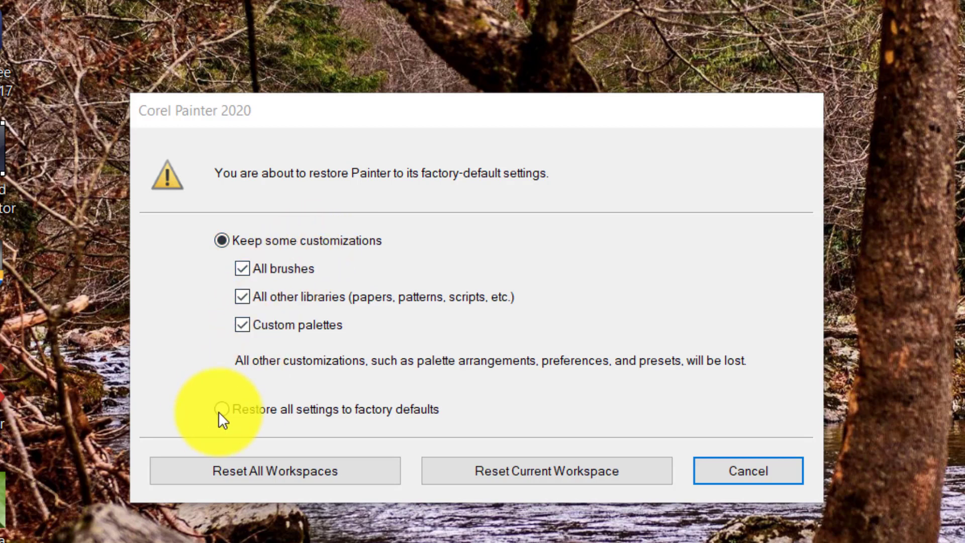
{"action": "left_click", "coordinate": [221, 409]}
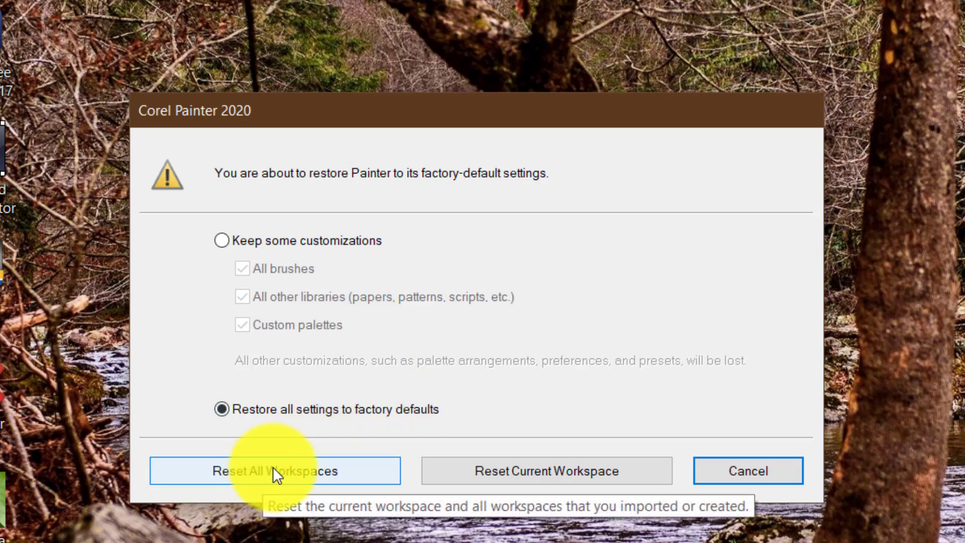
{"action": "left_click", "coordinate": [274, 470]}
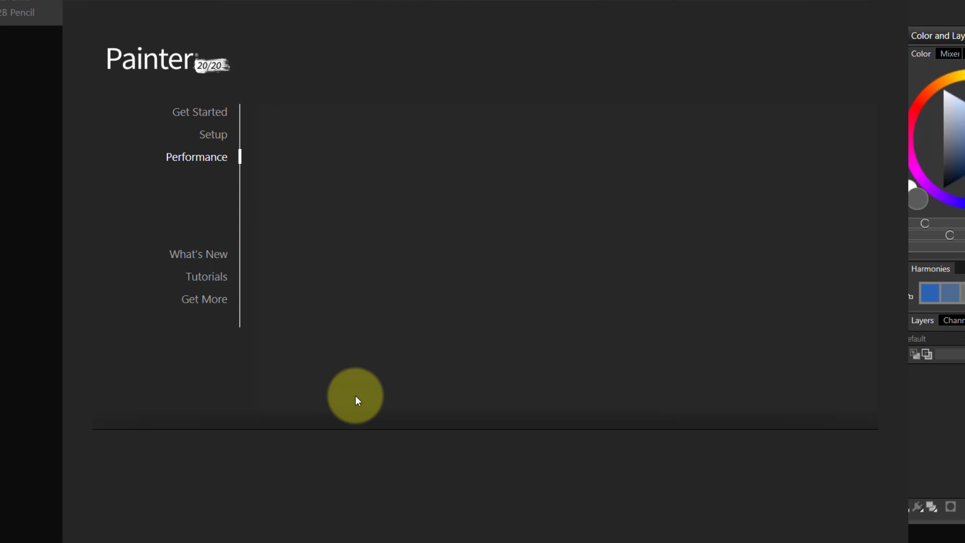
{"action": "left_click", "coordinate": [196, 157]}
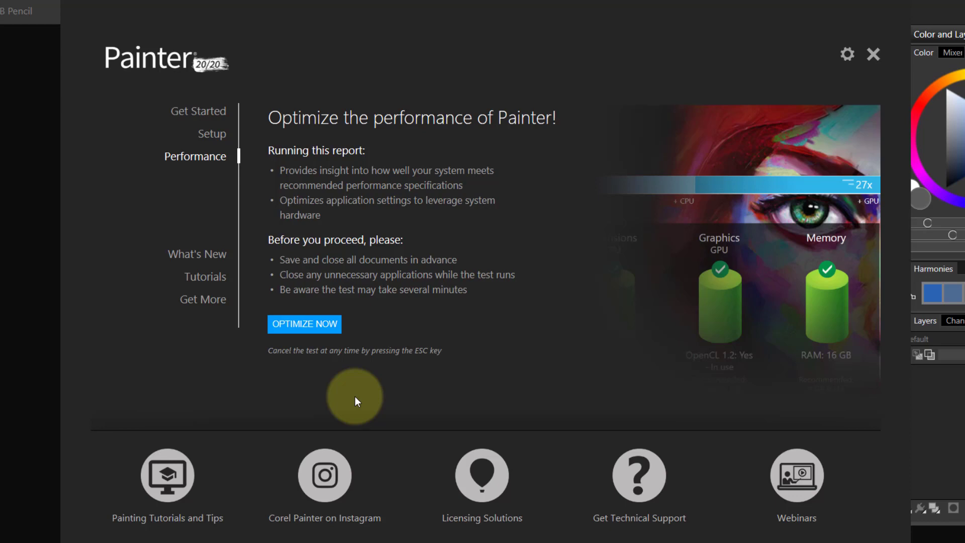
{"action": "mouse_move", "coordinate": [777, 92]}
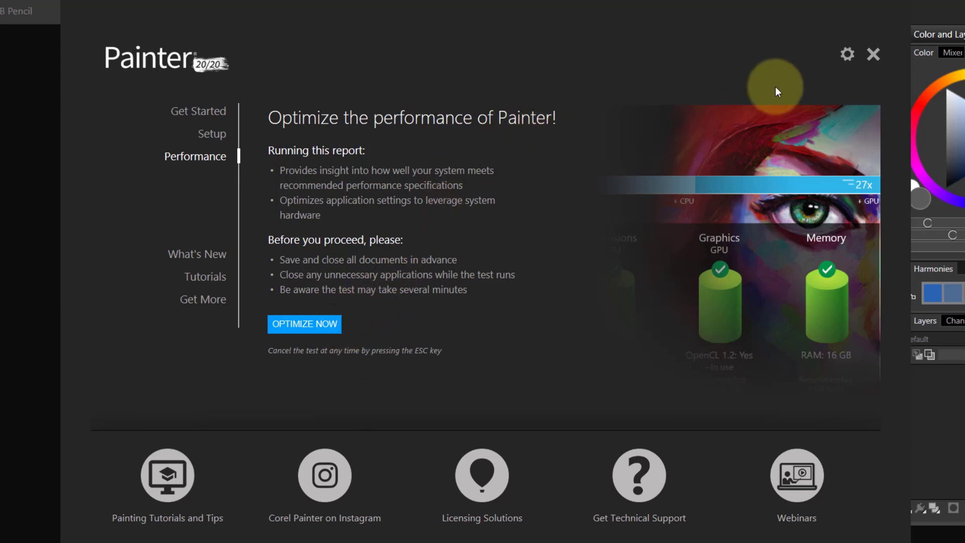
{"action": "mouse_move", "coordinate": [520, 188]}
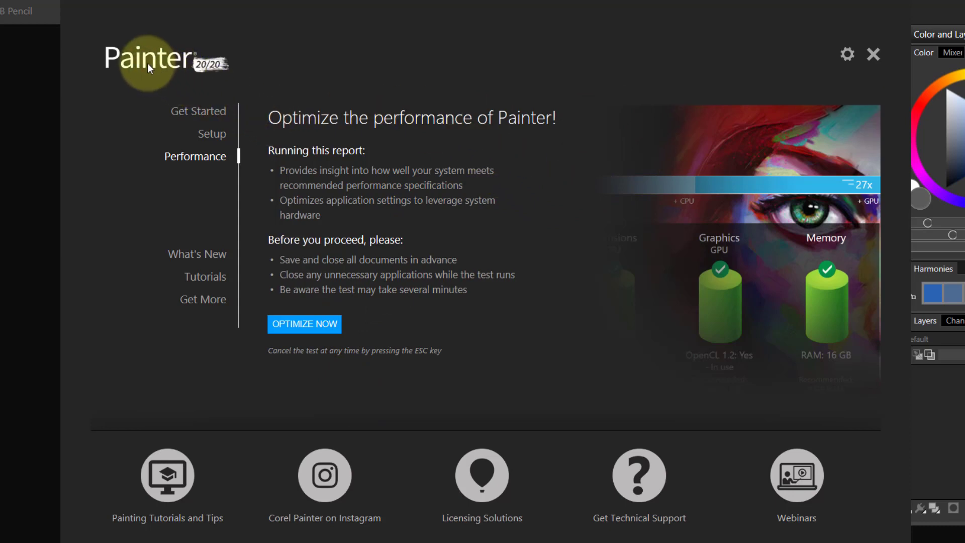
{"action": "mouse_move", "coordinate": [380, 160]}
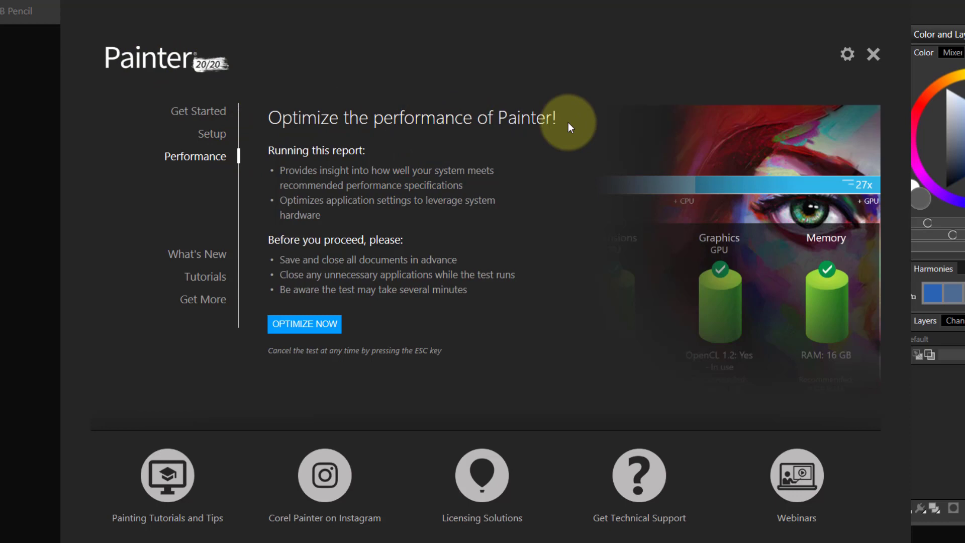
{"action": "mouse_move", "coordinate": [530, 141]}
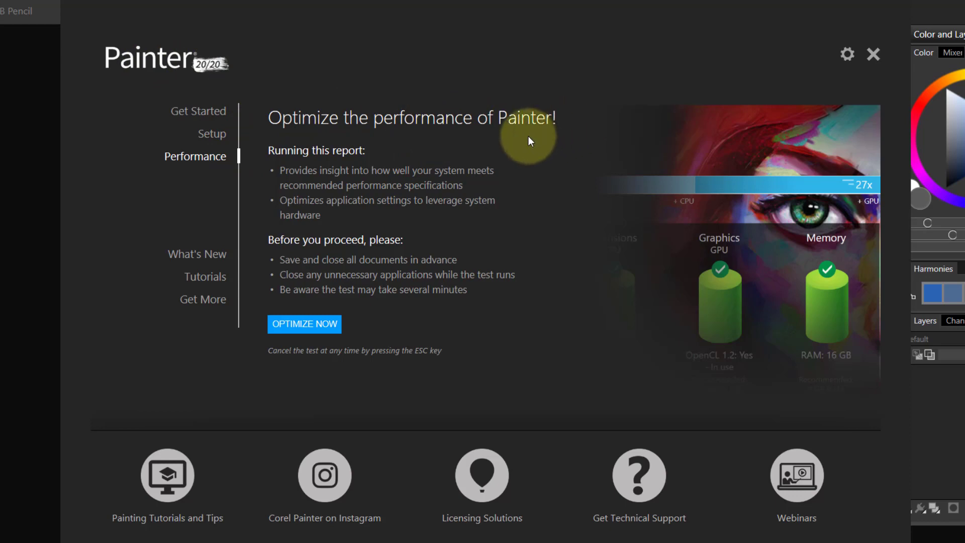
{"action": "mouse_move", "coordinate": [207, 270]}
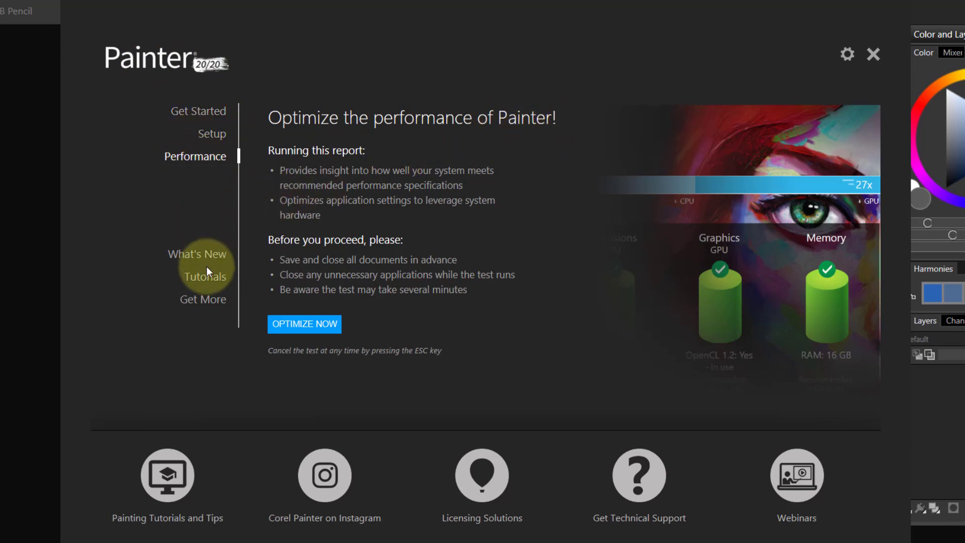
{"action": "mouse_move", "coordinate": [206, 157]}
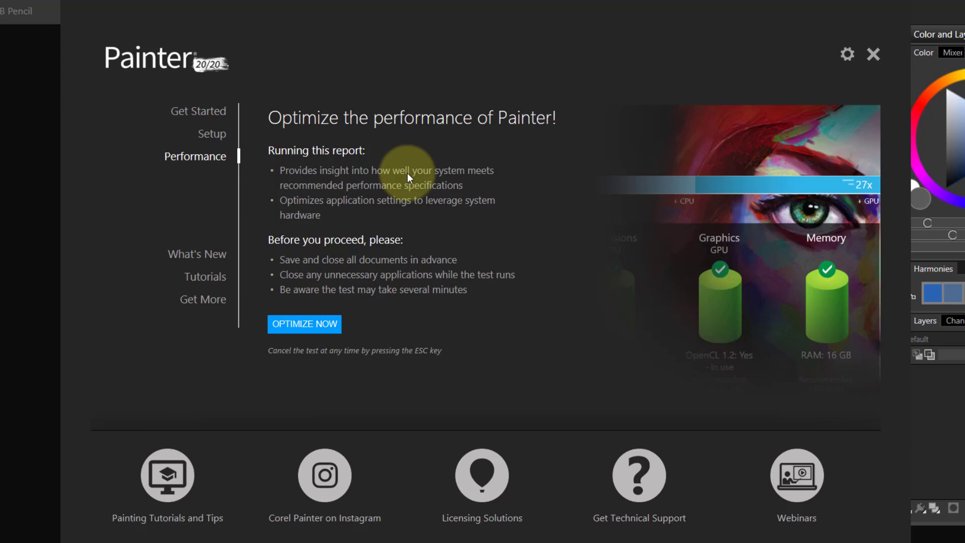
{"action": "mouse_move", "coordinate": [382, 198]}
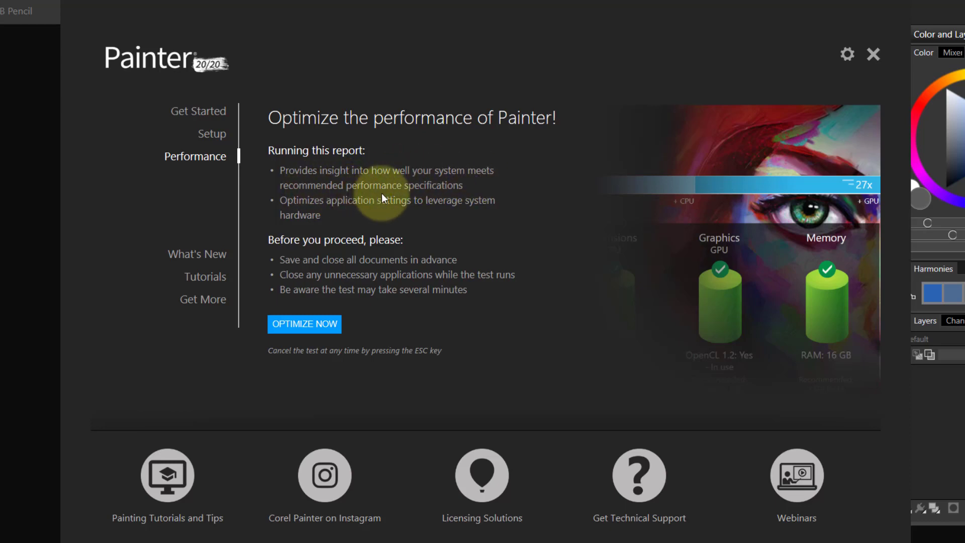
{"action": "mouse_move", "coordinate": [466, 192]}
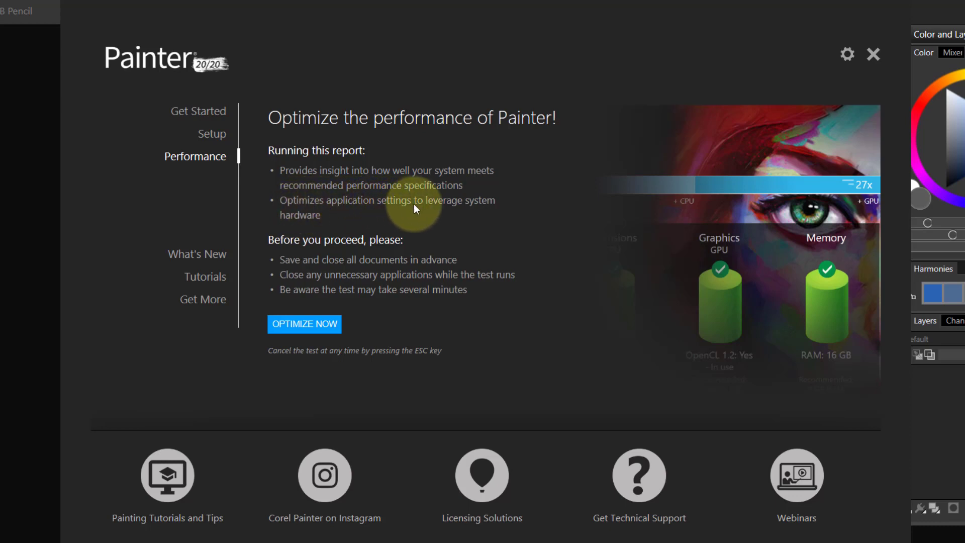
{"action": "mouse_move", "coordinate": [484, 207]}
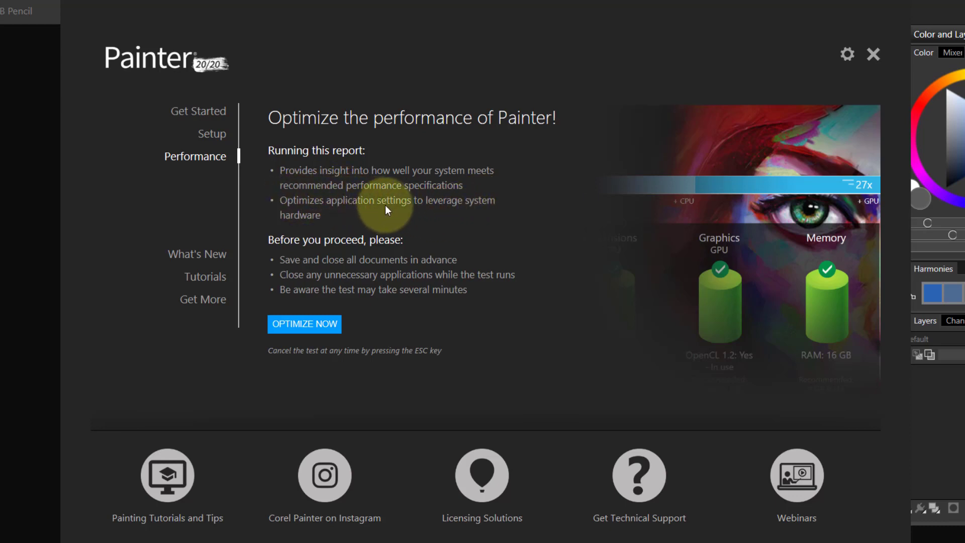
{"action": "mouse_move", "coordinate": [463, 206]}
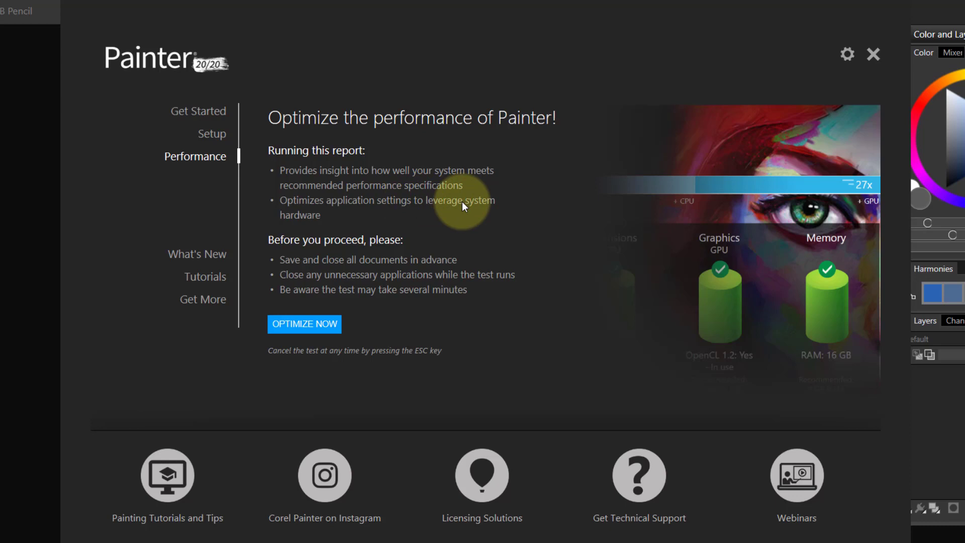
{"action": "mouse_move", "coordinate": [495, 204]}
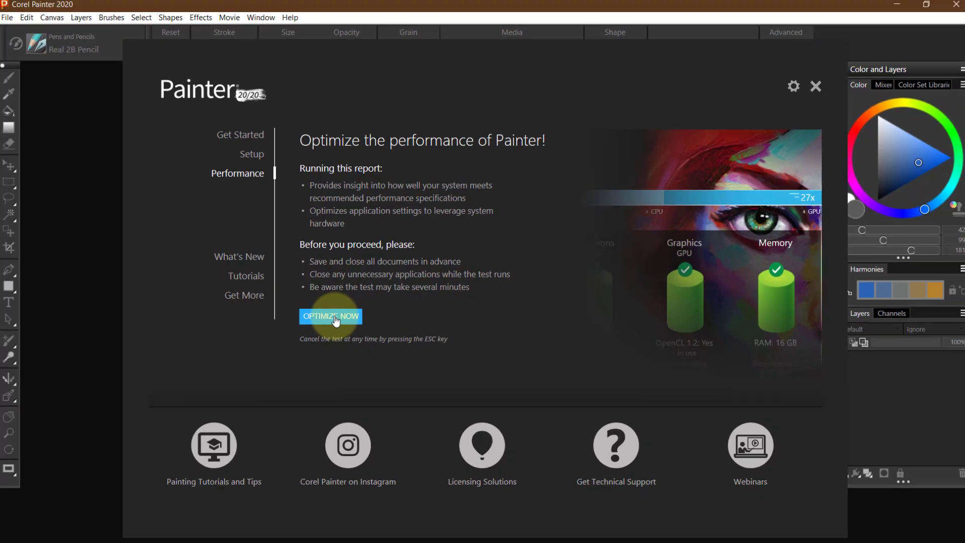
- Run Optimize Now on the Performance page to produce the brush benchmark report (7254 Excellent)
{"action": "left_click", "coordinate": [817, 86]}
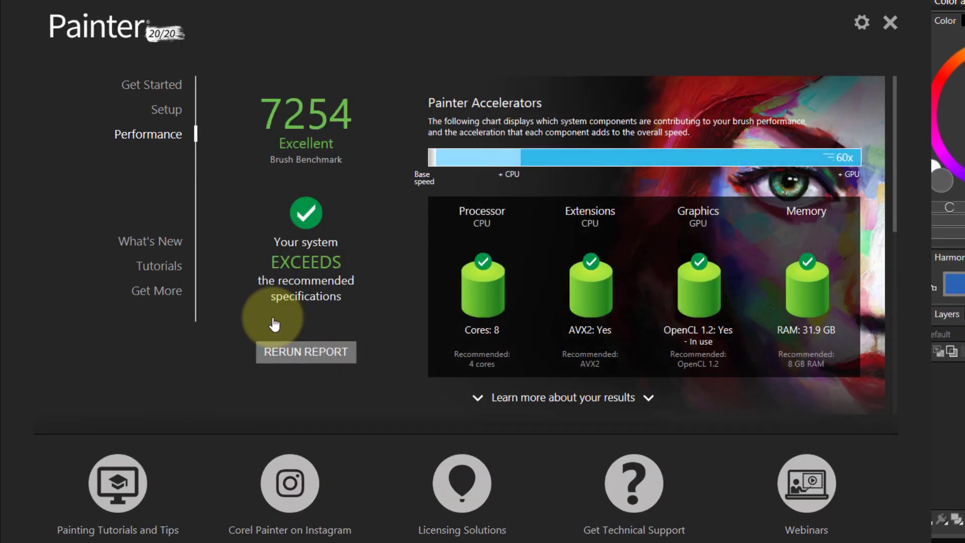
{"action": "left_click", "coordinate": [306, 351]}
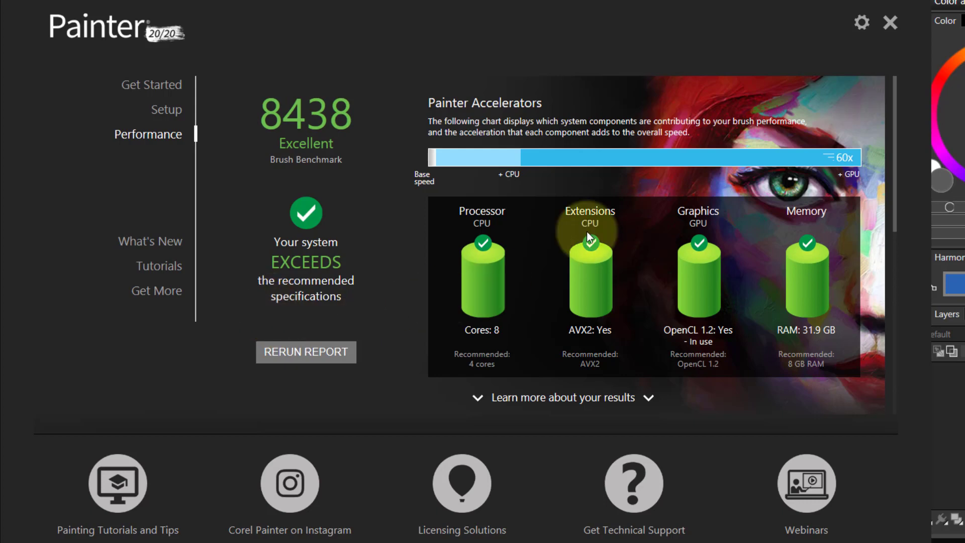
{"action": "mouse_move", "coordinate": [500, 296]}
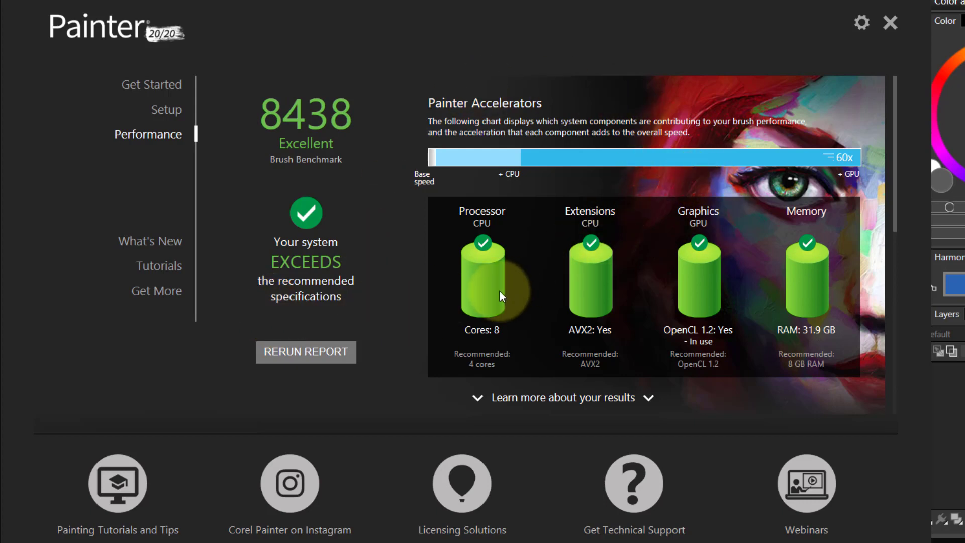
{"action": "mouse_move", "coordinate": [796, 279]}
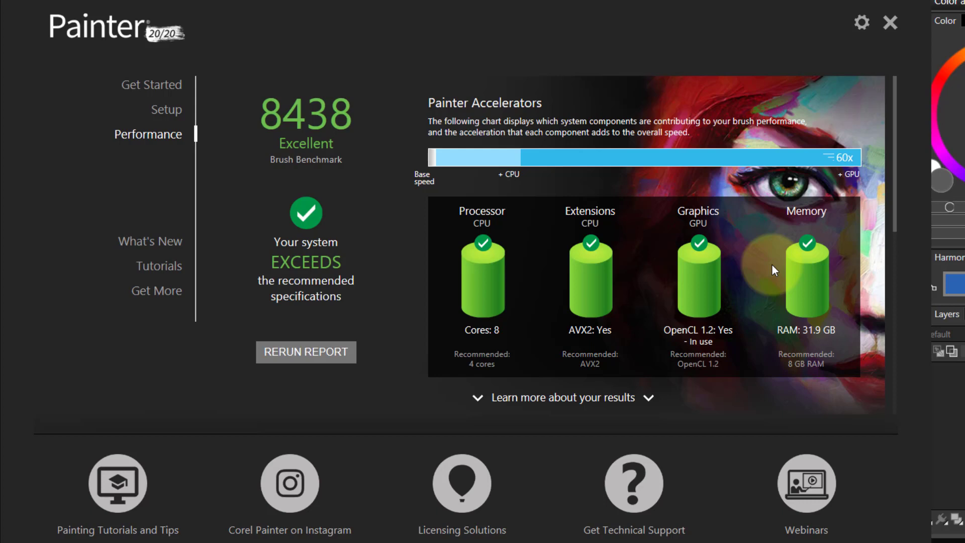
{"action": "mouse_move", "coordinate": [524, 267]}
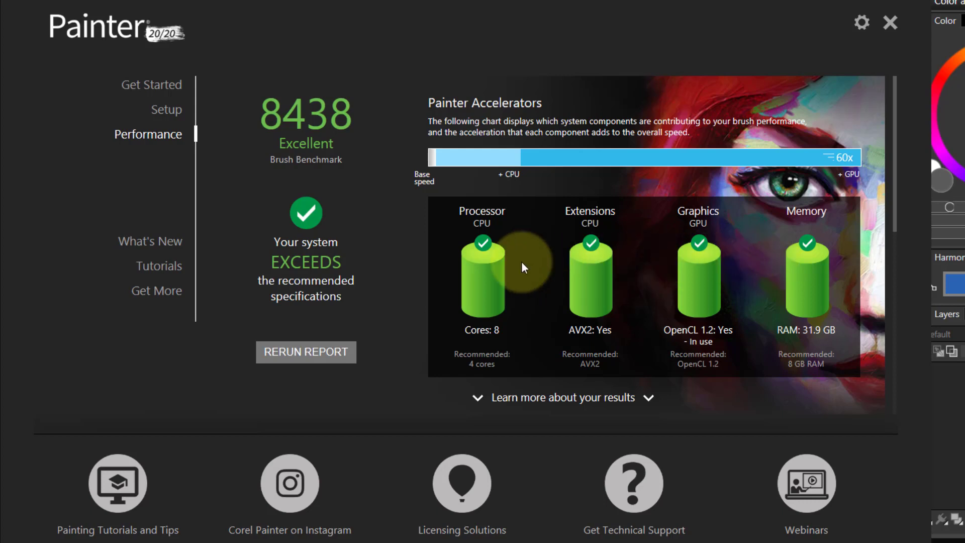
{"action": "mouse_move", "coordinate": [563, 264]}
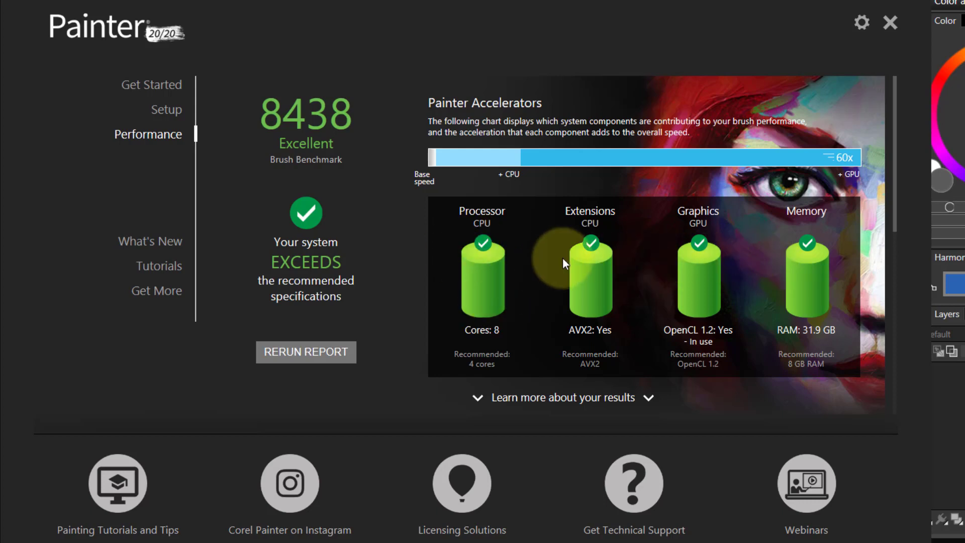
{"action": "mouse_move", "coordinate": [572, 289]}
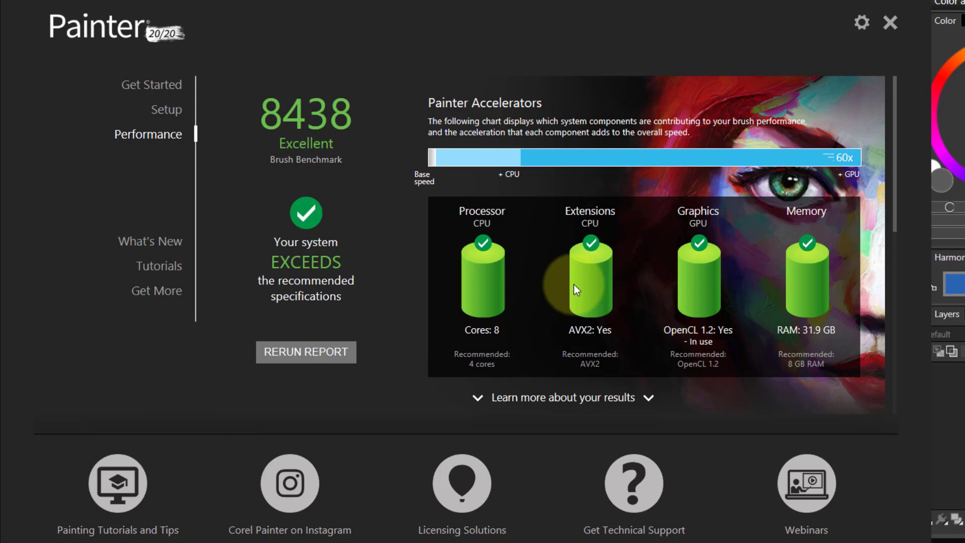
{"action": "mouse_move", "coordinate": [582, 298]}
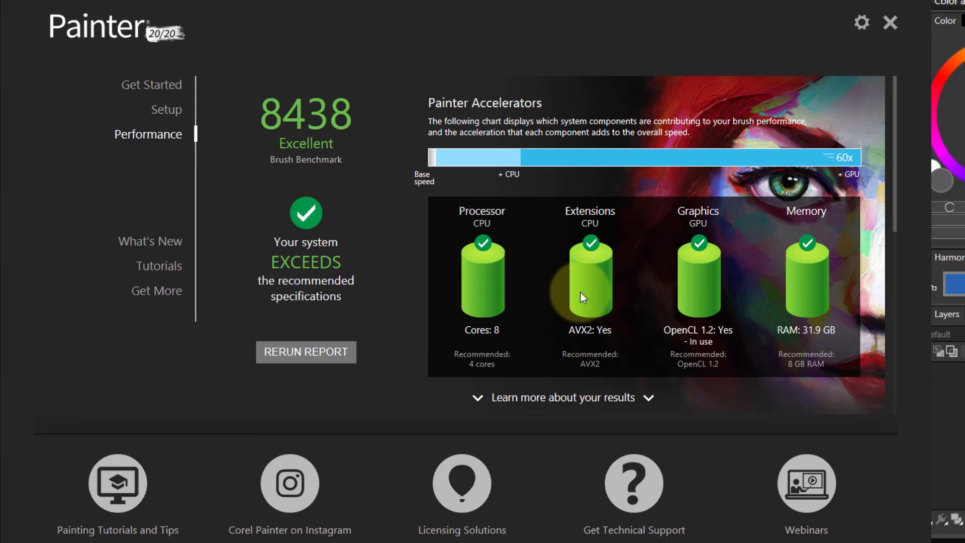
{"action": "mouse_move", "coordinate": [594, 294]}
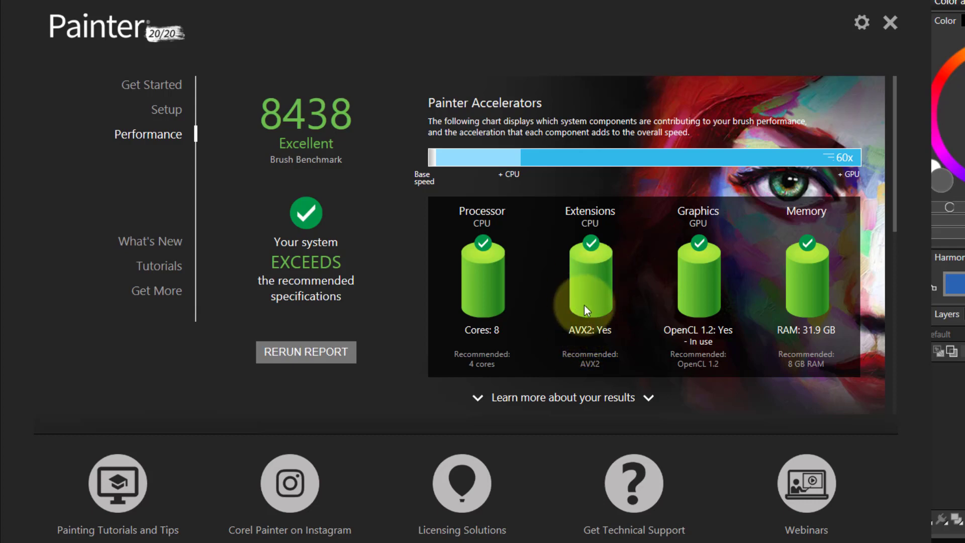
{"action": "mouse_move", "coordinate": [566, 319]}
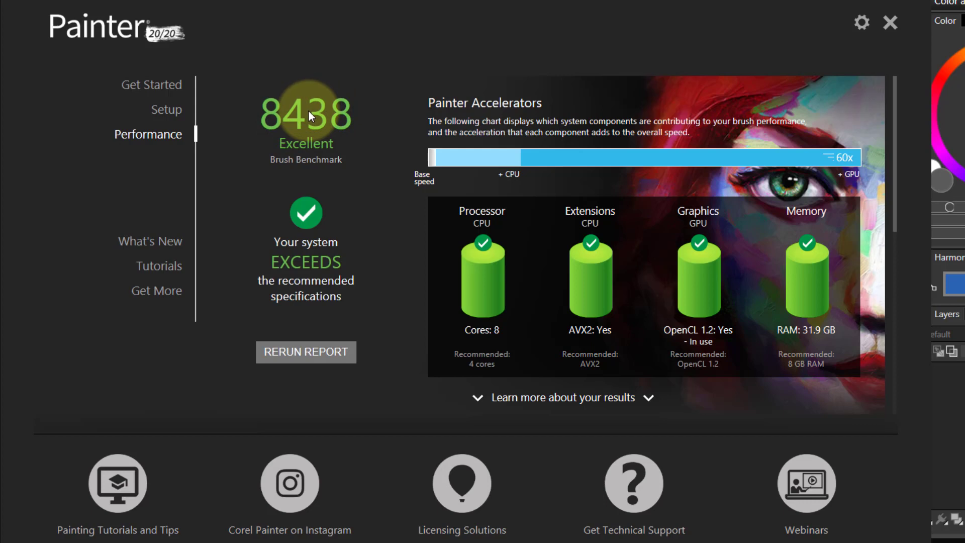
{"action": "mouse_move", "coordinate": [423, 204]}
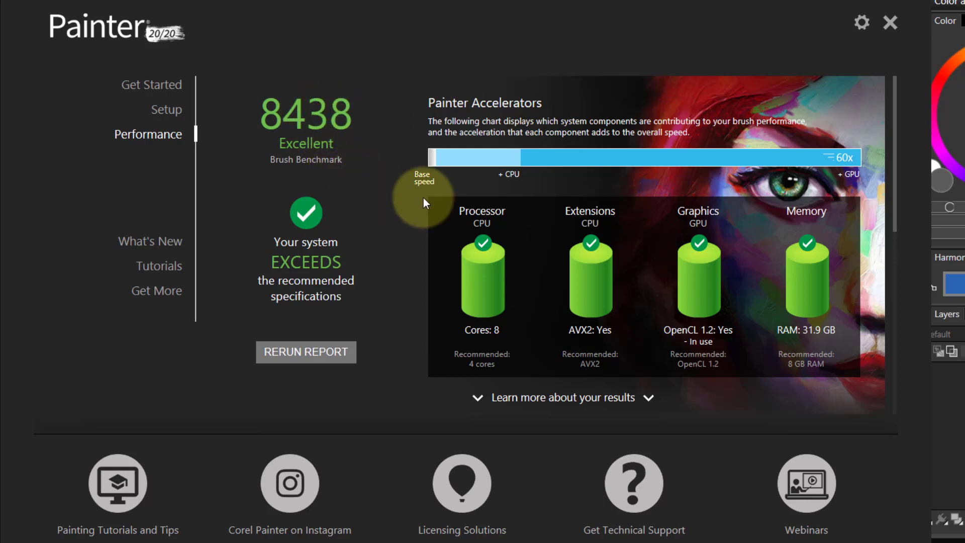
{"action": "mouse_move", "coordinate": [697, 246]}
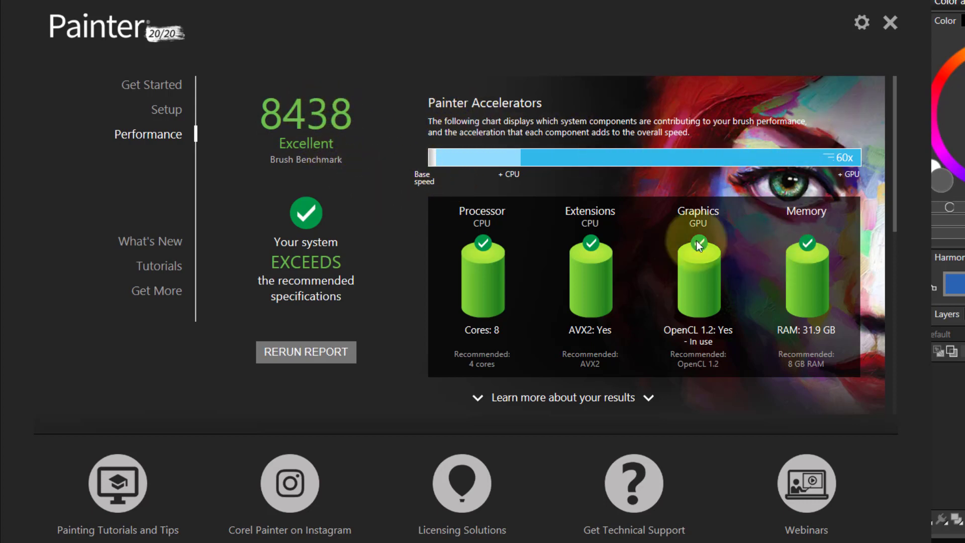
{"action": "mouse_move", "coordinate": [598, 256]}
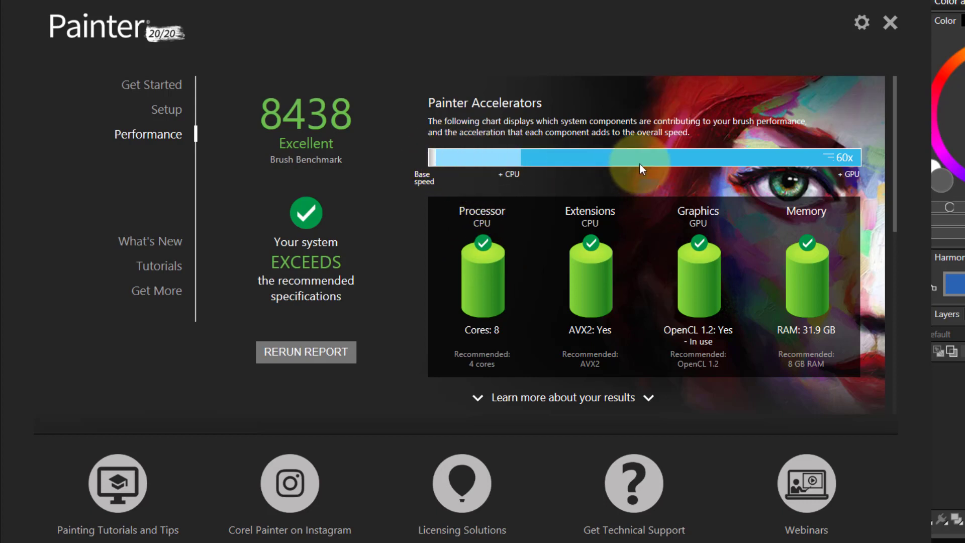
{"action": "mouse_move", "coordinate": [443, 160]}
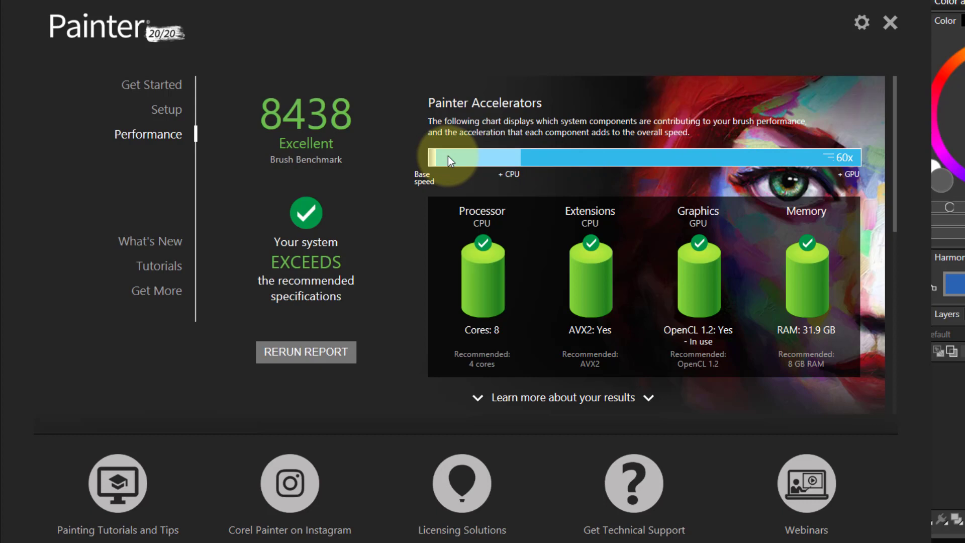
{"action": "mouse_move", "coordinate": [431, 206]}
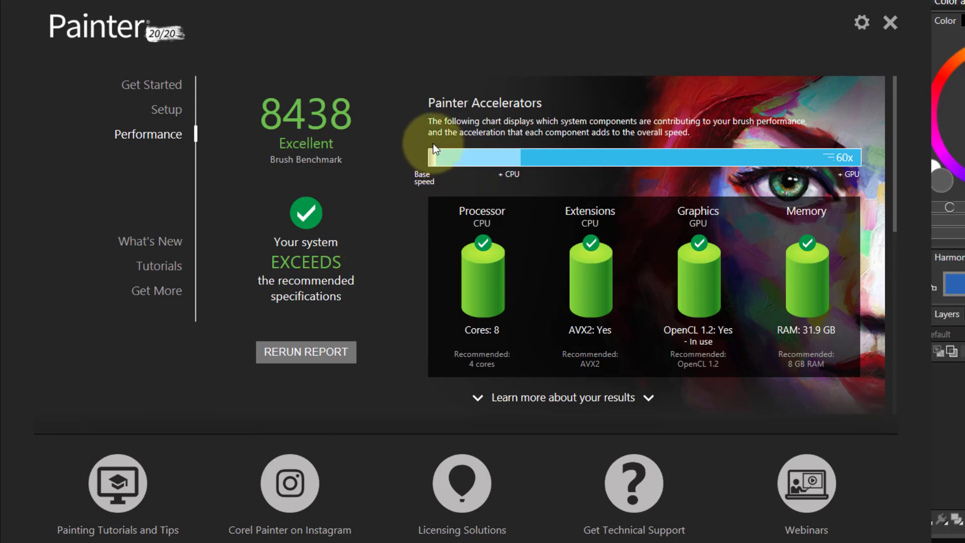
{"action": "mouse_move", "coordinate": [480, 175]}
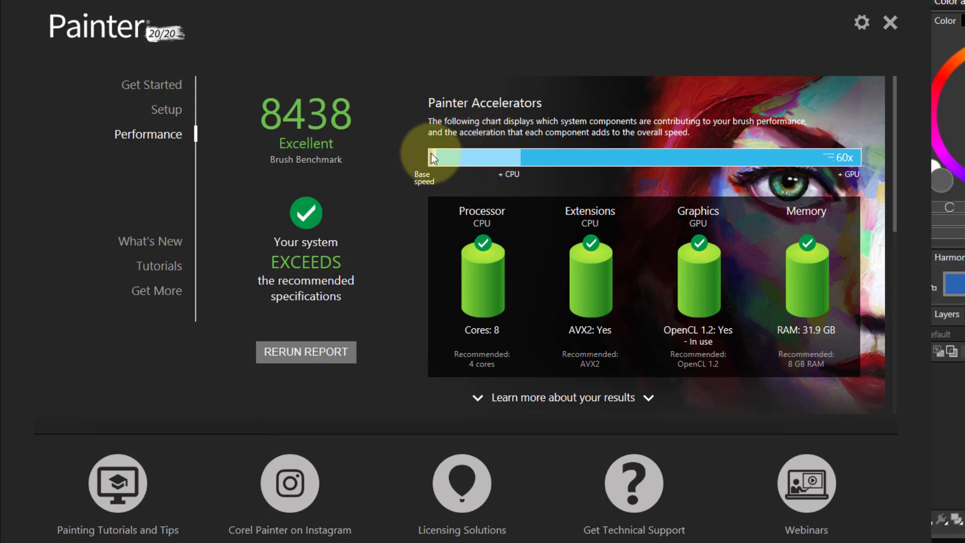
{"action": "mouse_move", "coordinate": [484, 228]}
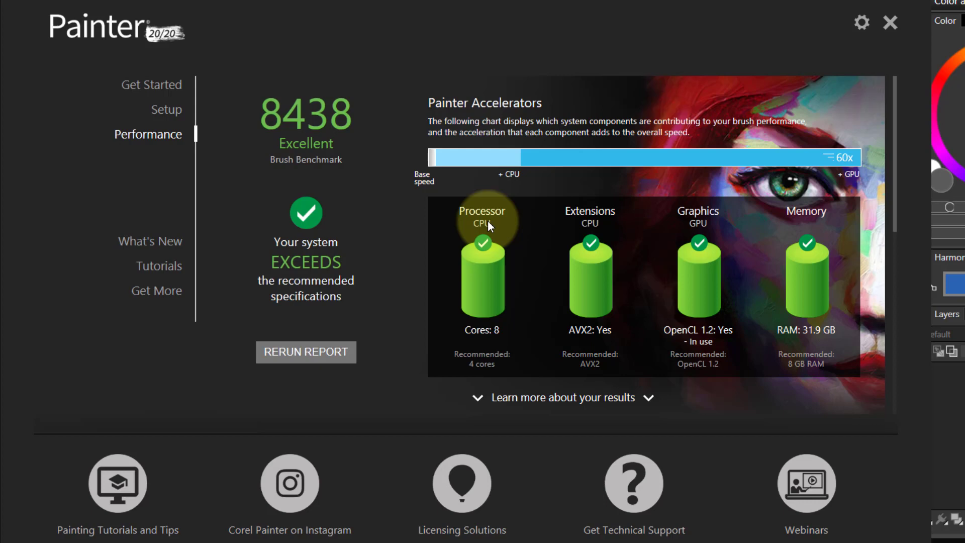
{"action": "mouse_move", "coordinate": [435, 159]}
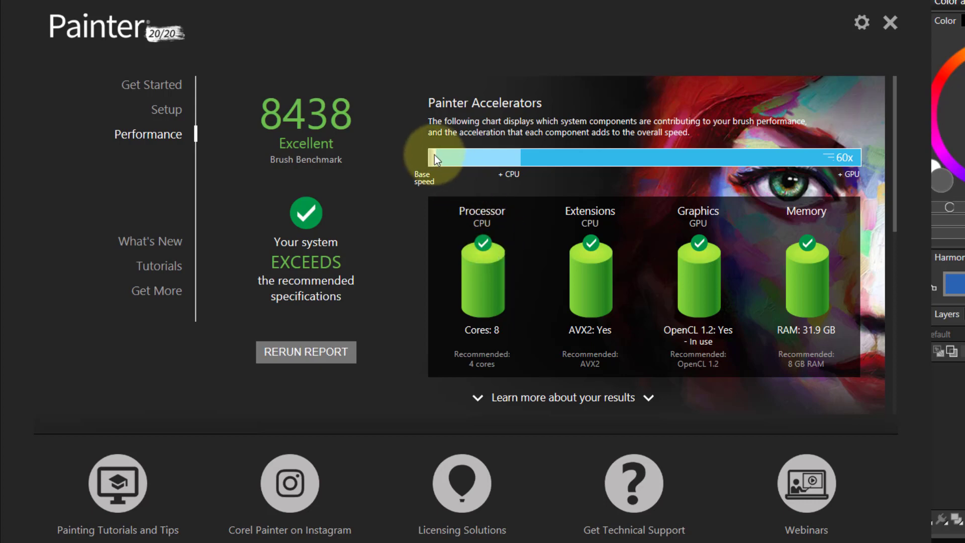
{"action": "mouse_move", "coordinate": [504, 183]}
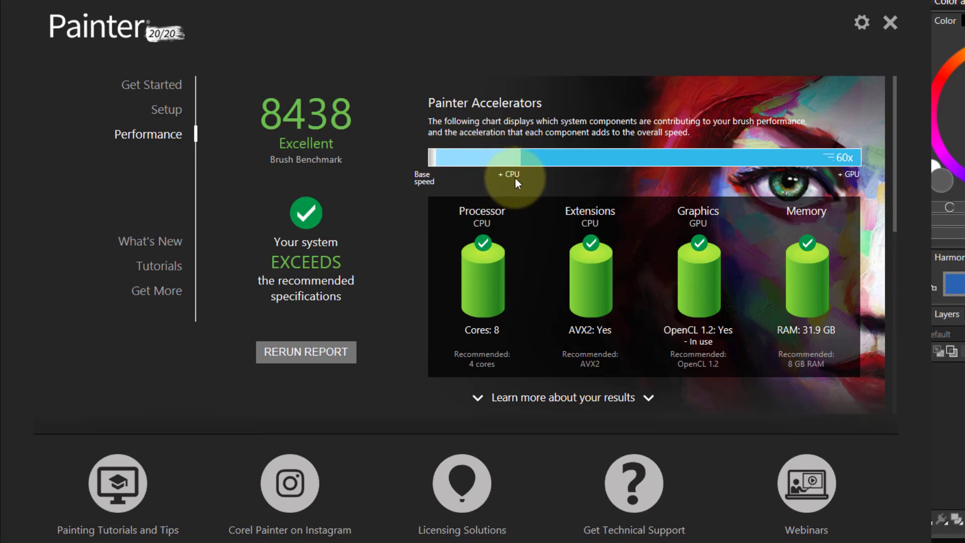
{"action": "mouse_move", "coordinate": [429, 300]}
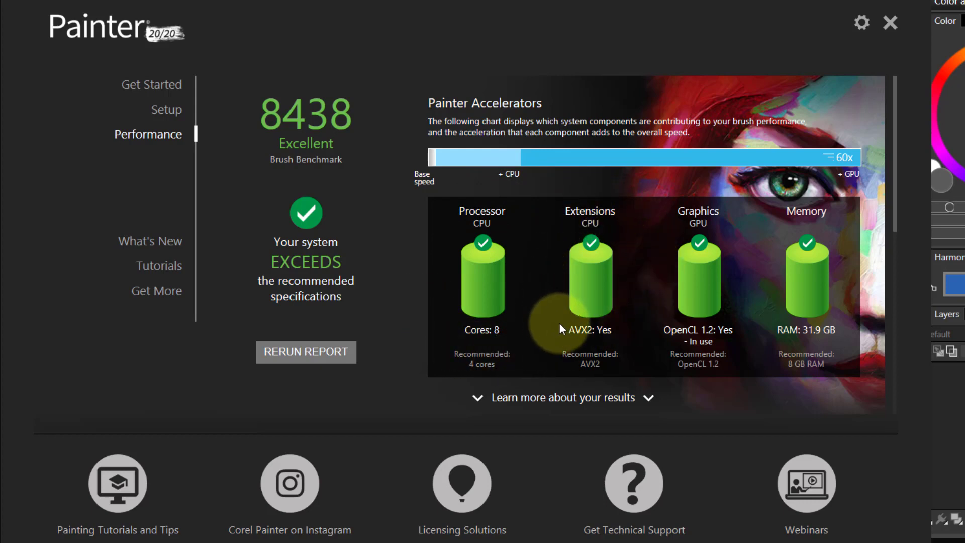
{"action": "mouse_move", "coordinate": [644, 286]}
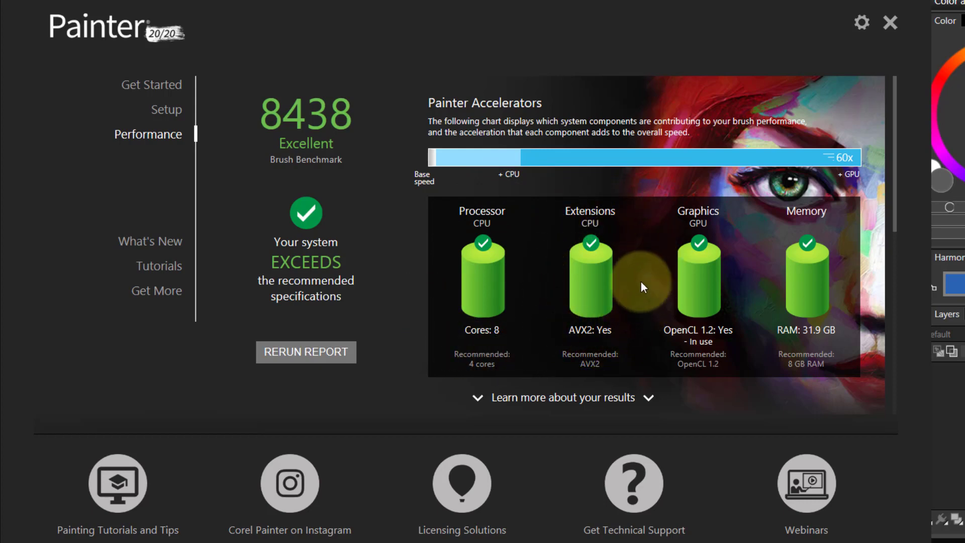
{"action": "mouse_move", "coordinate": [492, 267]}
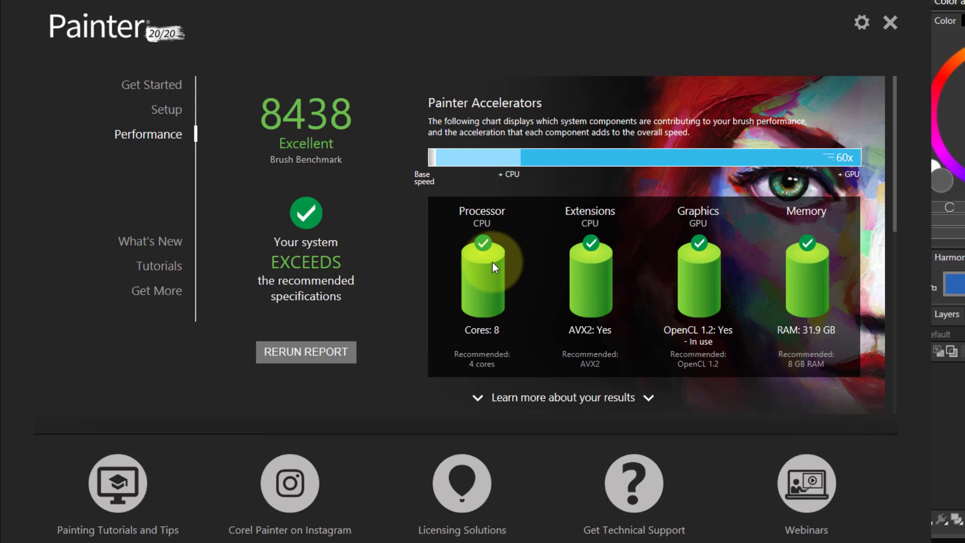
{"action": "mouse_move", "coordinate": [470, 372]}
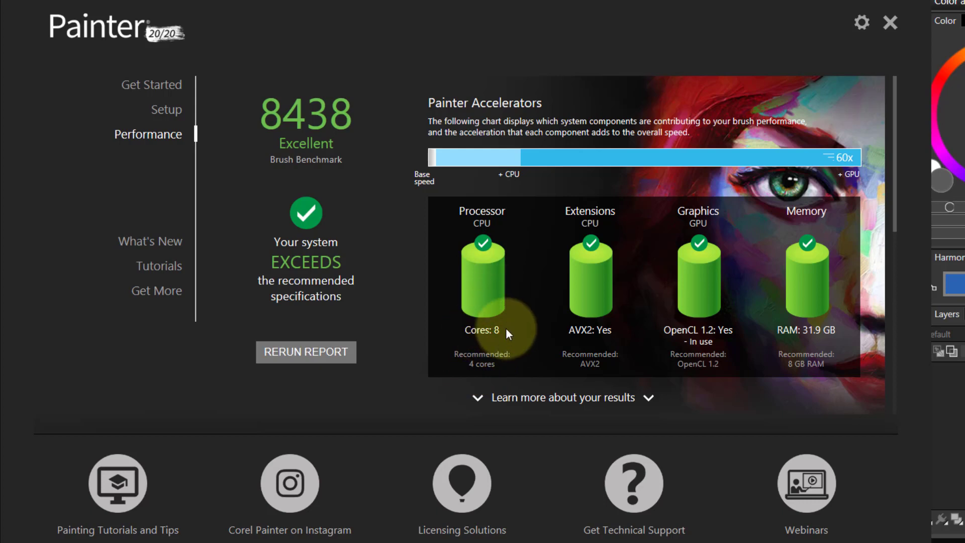
{"action": "mouse_move", "coordinate": [501, 336]}
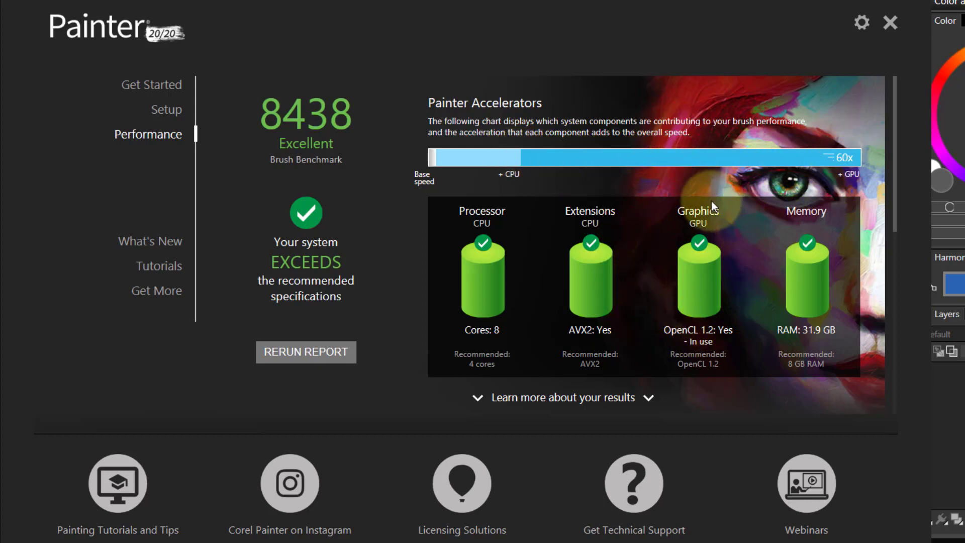
{"action": "mouse_move", "coordinate": [656, 338]}
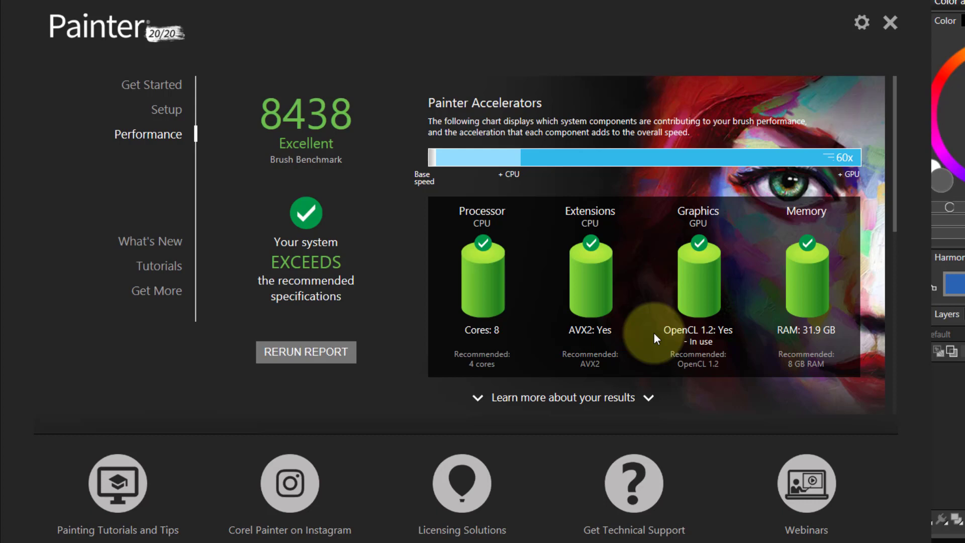
{"action": "mouse_move", "coordinate": [705, 257]}
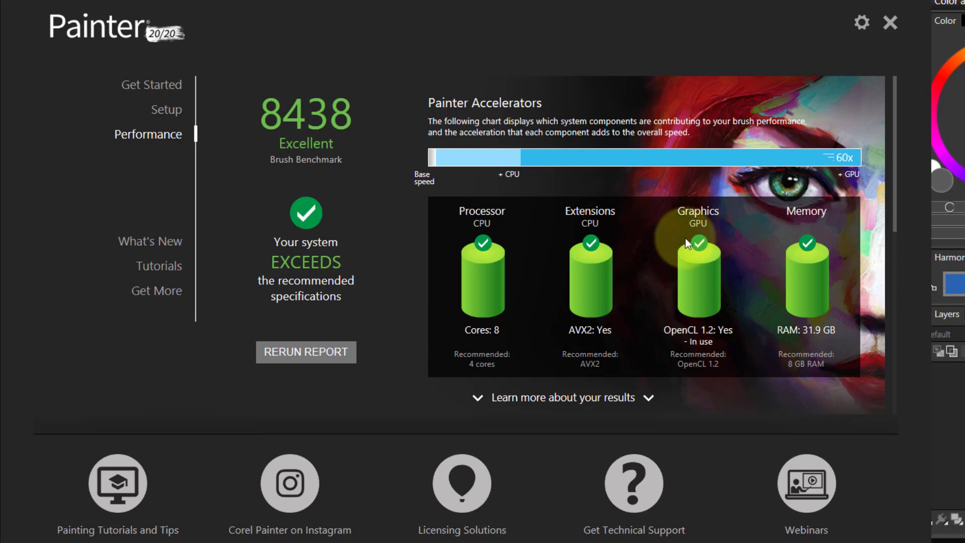
{"action": "mouse_move", "coordinate": [696, 257]}
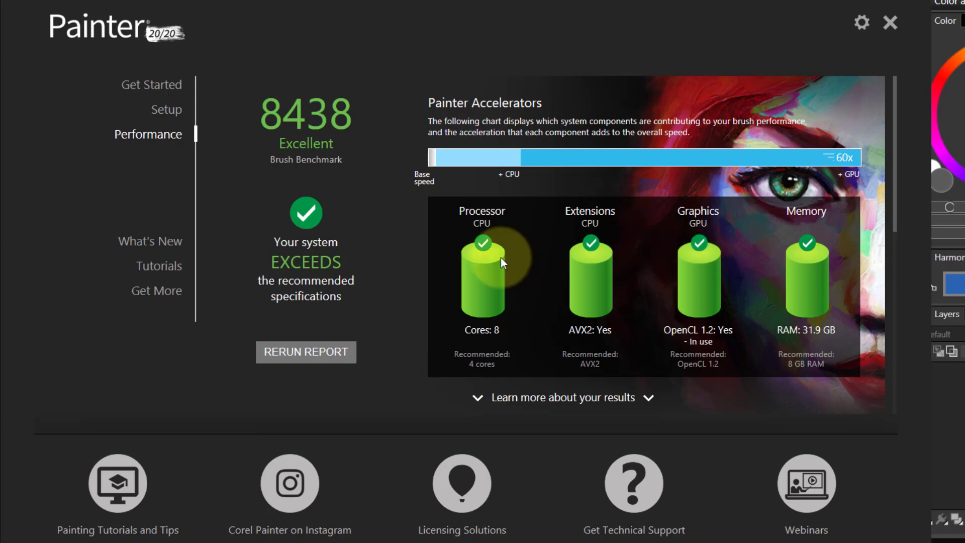
{"action": "mouse_move", "coordinate": [447, 292]}
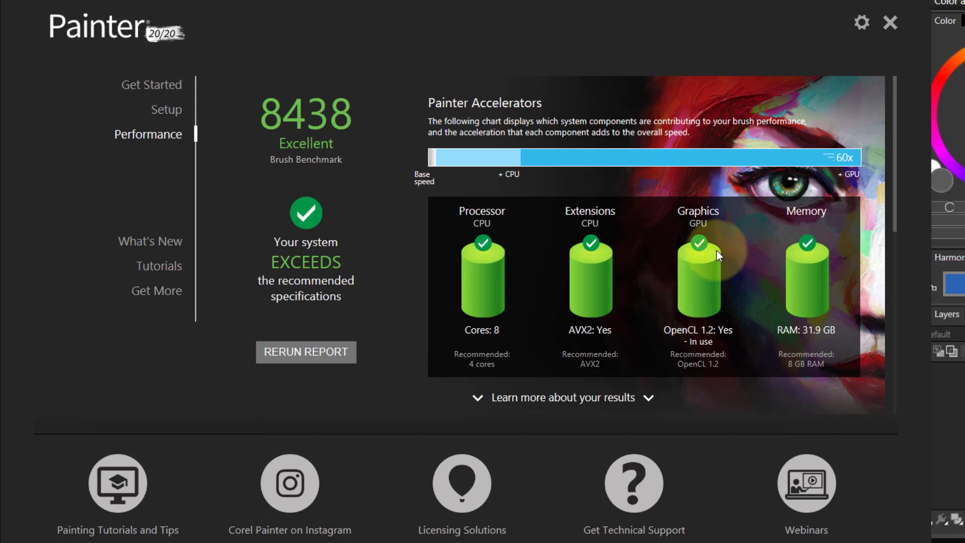
{"action": "mouse_move", "coordinate": [693, 302]}
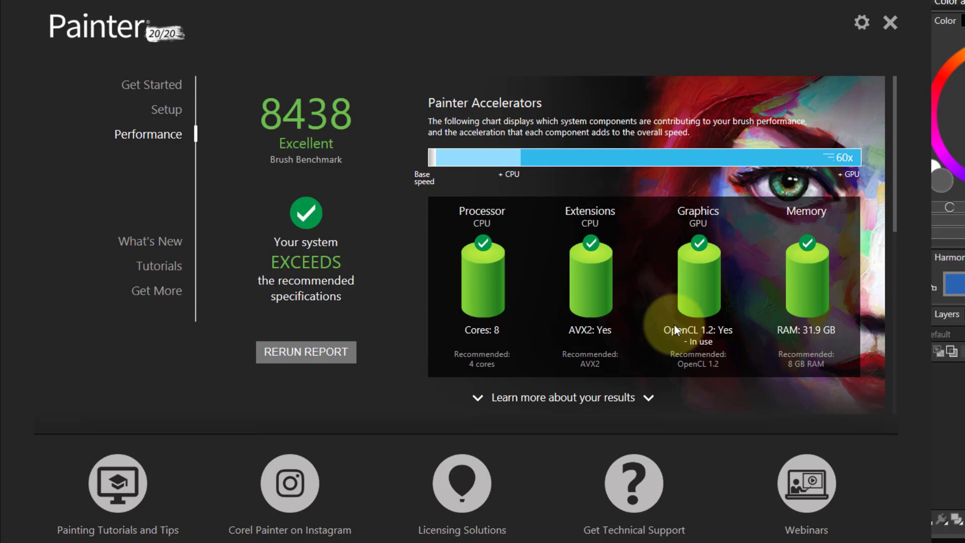
{"action": "mouse_move", "coordinate": [809, 247]}
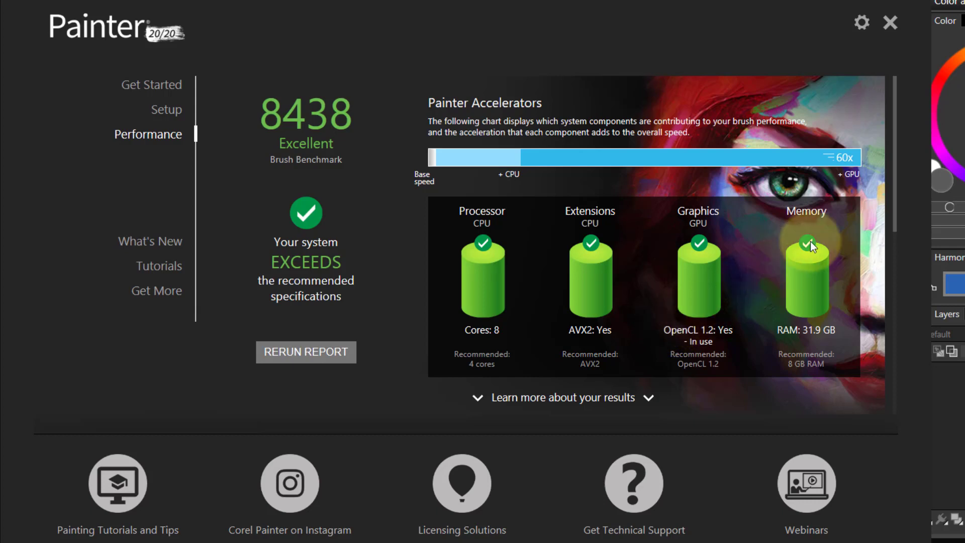
{"action": "mouse_move", "coordinate": [812, 292]}
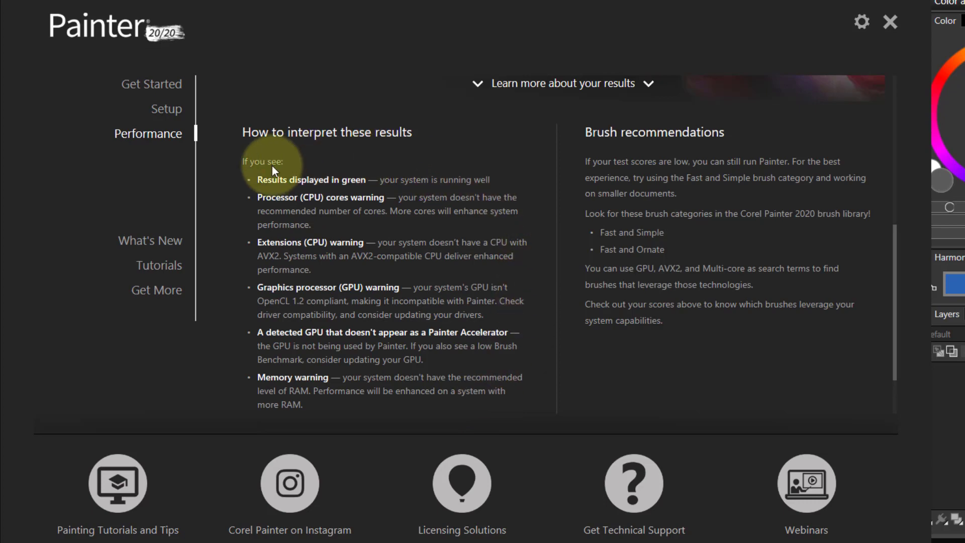
{"action": "mouse_move", "coordinate": [379, 247]}
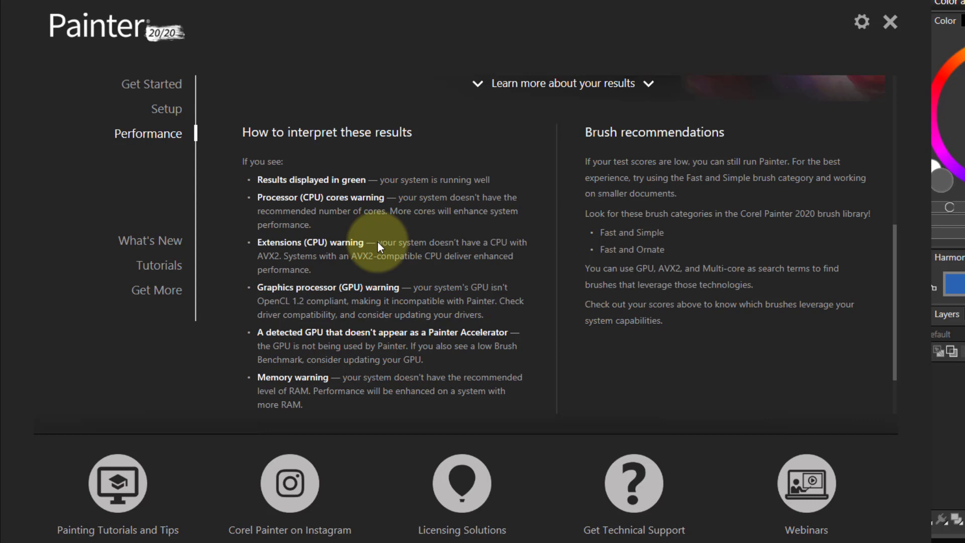
{"action": "mouse_move", "coordinate": [646, 193]}
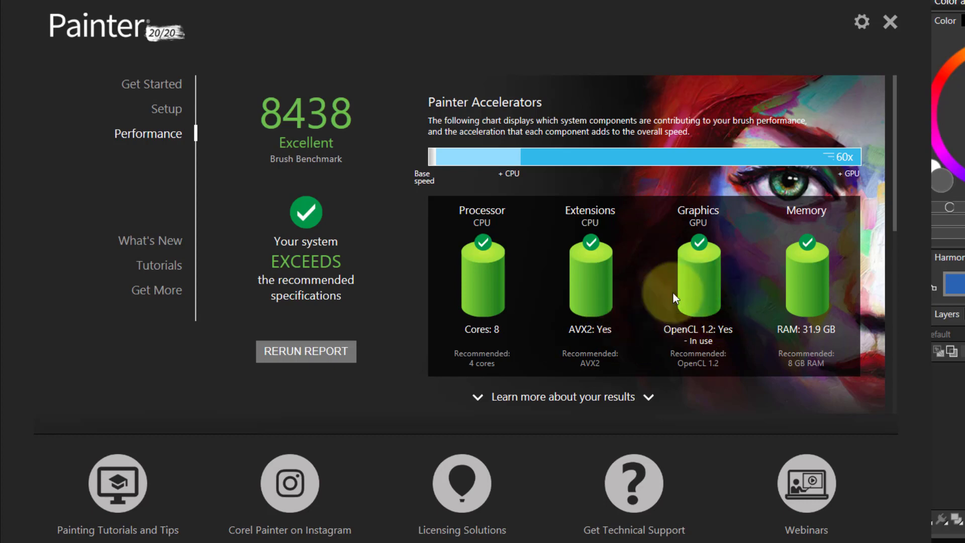
{"action": "mouse_move", "coordinate": [676, 286]}
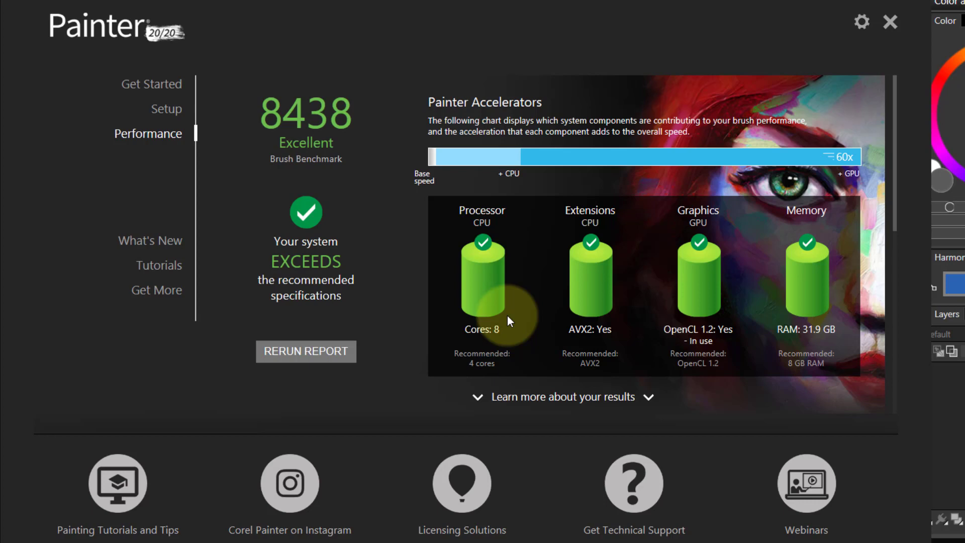
{"action": "mouse_move", "coordinate": [452, 379]}
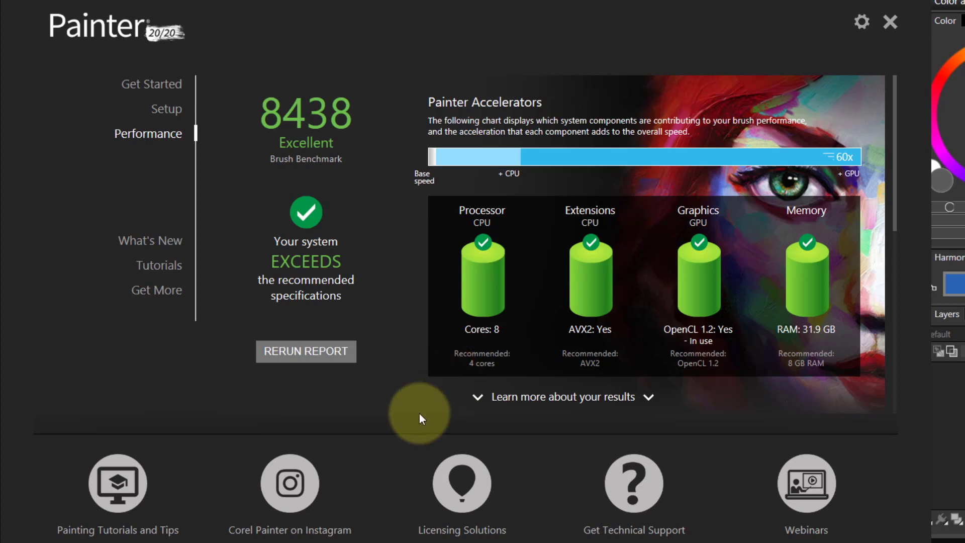
{"action": "mouse_move", "coordinate": [481, 240]}
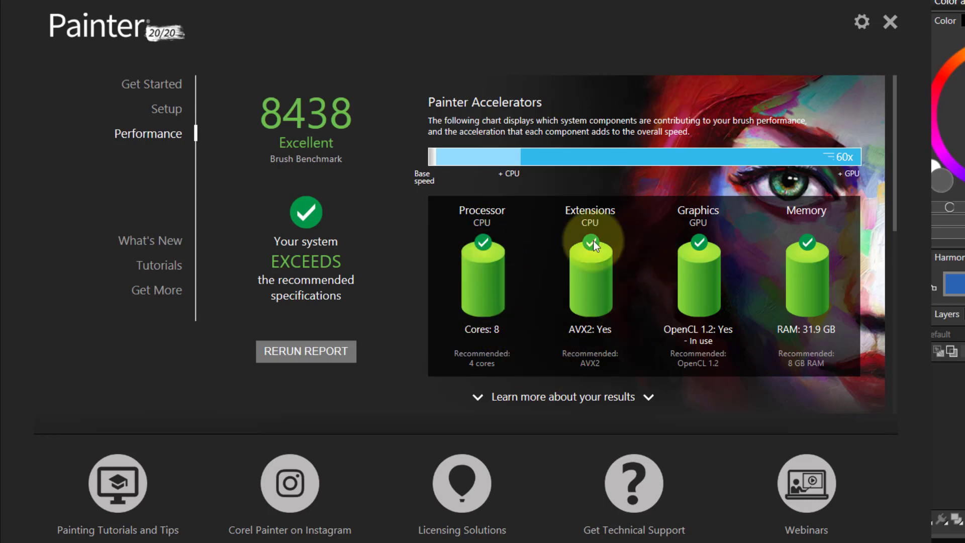
{"action": "mouse_move", "coordinate": [714, 255]}
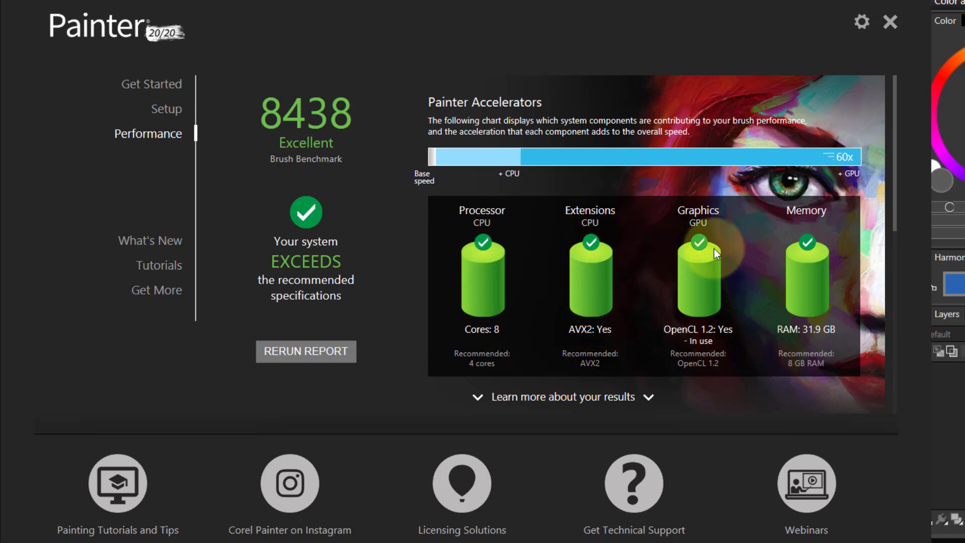
{"action": "mouse_move", "coordinate": [726, 261]}
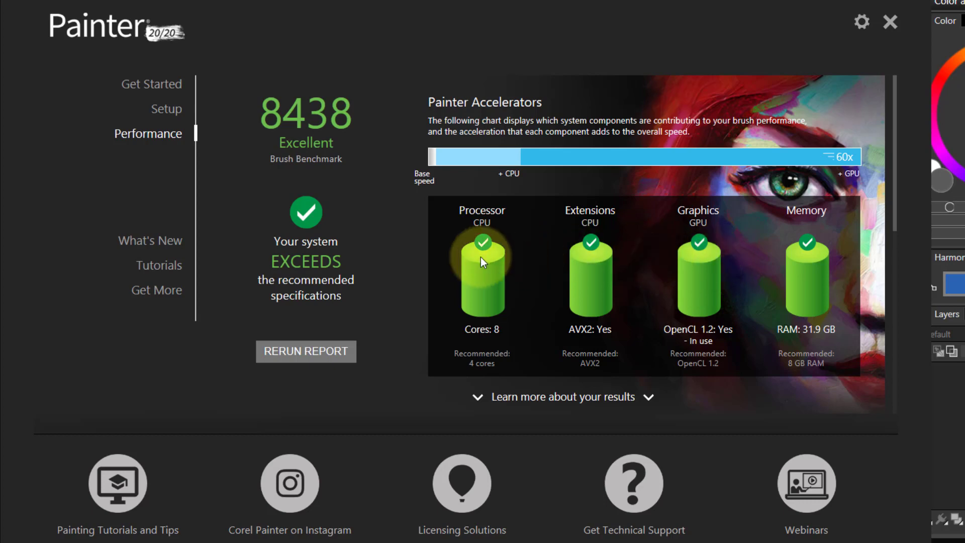
{"action": "mouse_move", "coordinate": [627, 270]}
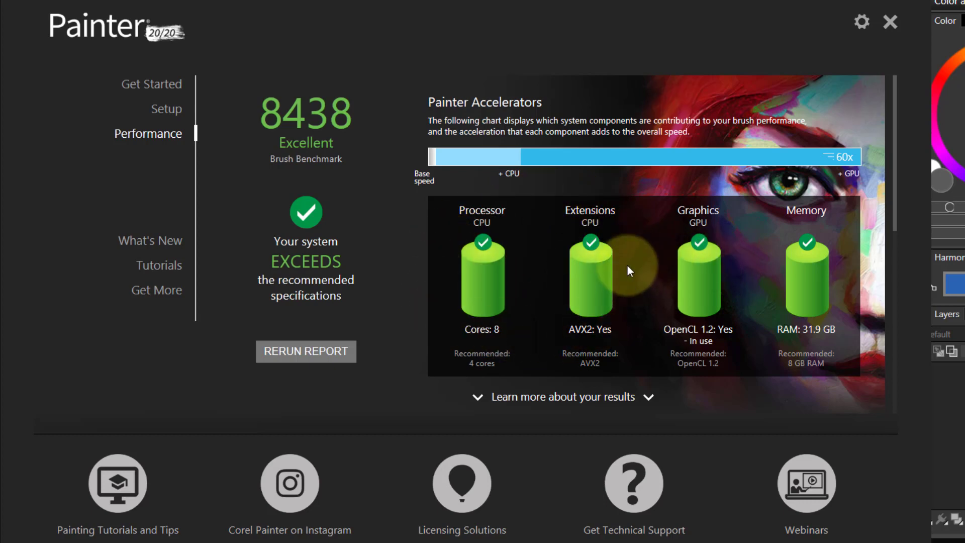
{"action": "mouse_move", "coordinate": [737, 302]}
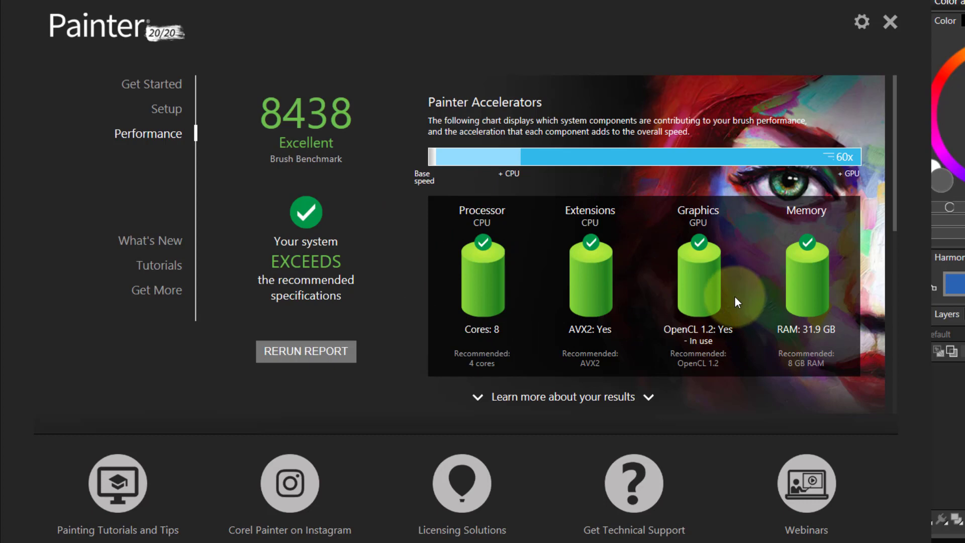
{"action": "mouse_move", "coordinate": [677, 308]}
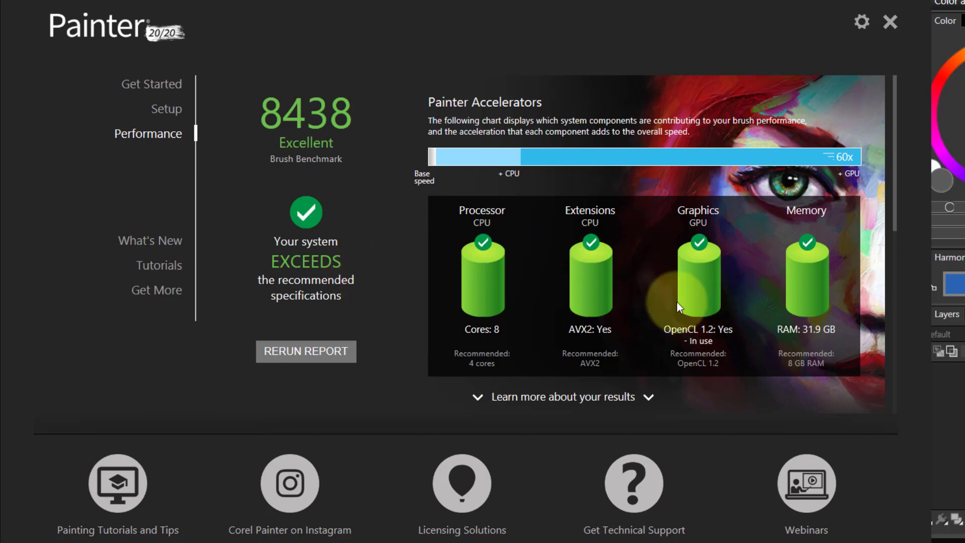